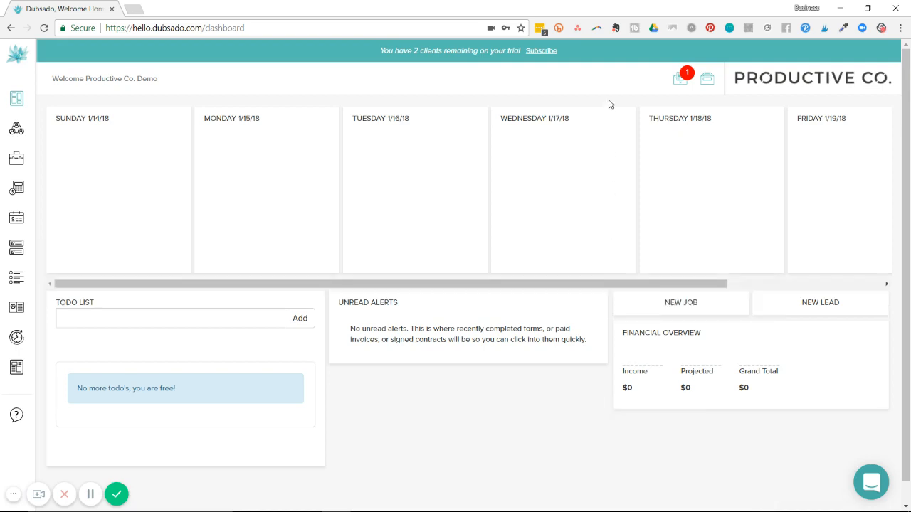
- Open the inbox from the header envelope icon to list the 1/14/18 conversation
scroll("down", 3)
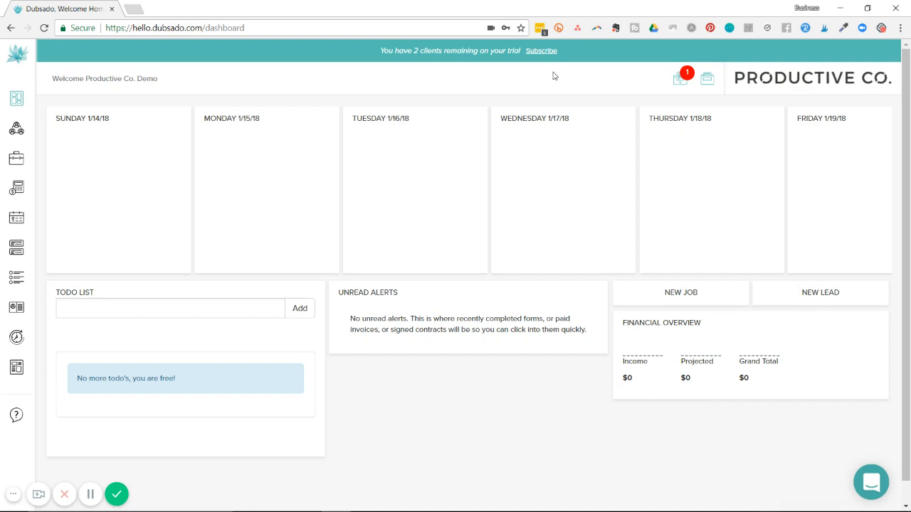
mouse_move(666, 97)
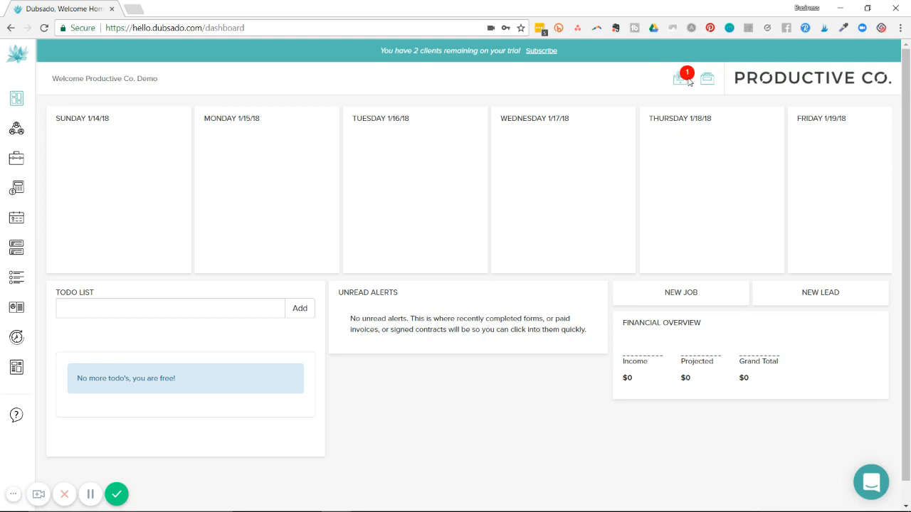
mouse_move(665, 91)
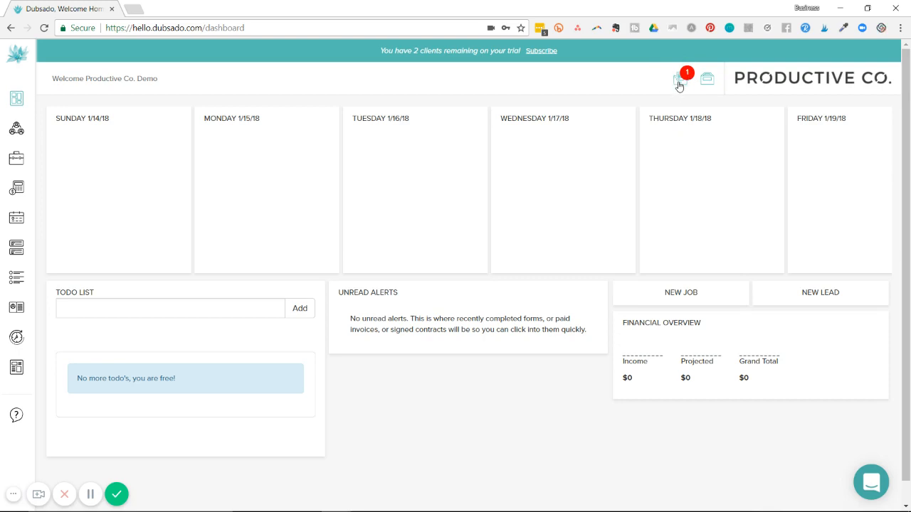
left_click(677, 78)
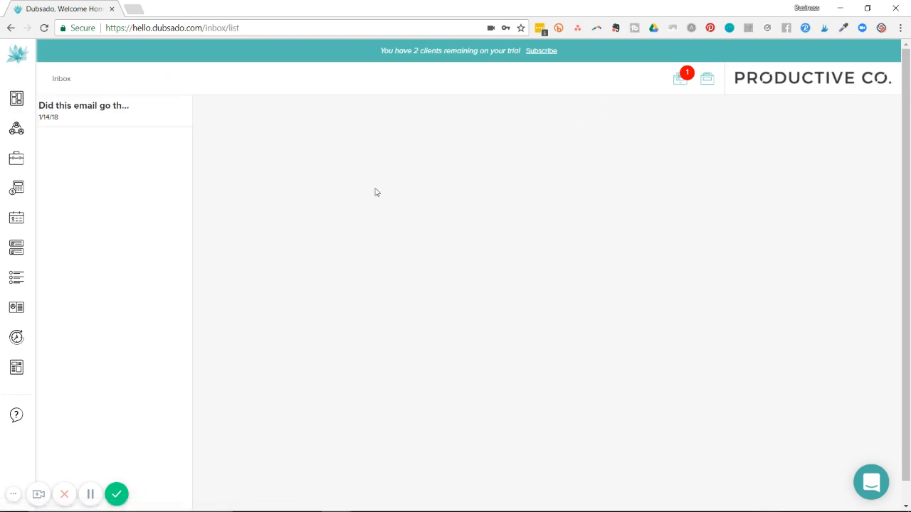
mouse_move(118, 410)
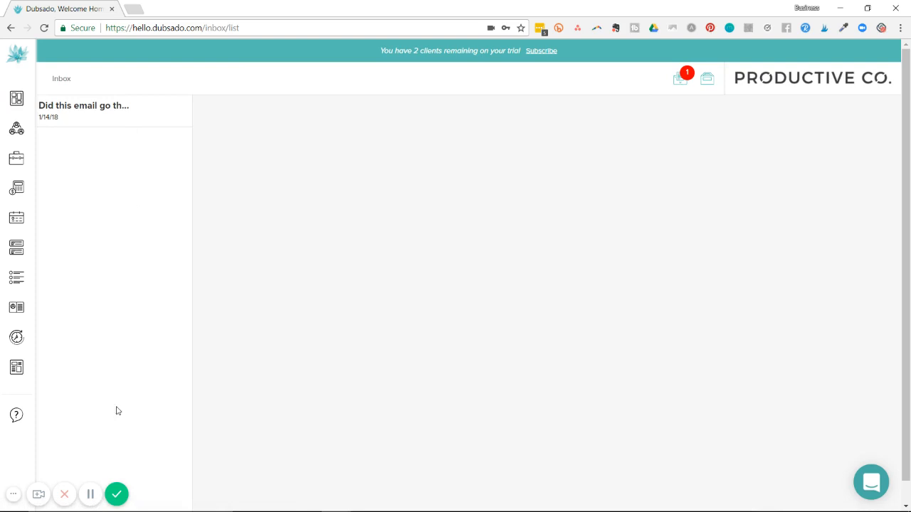
mouse_move(122, 231)
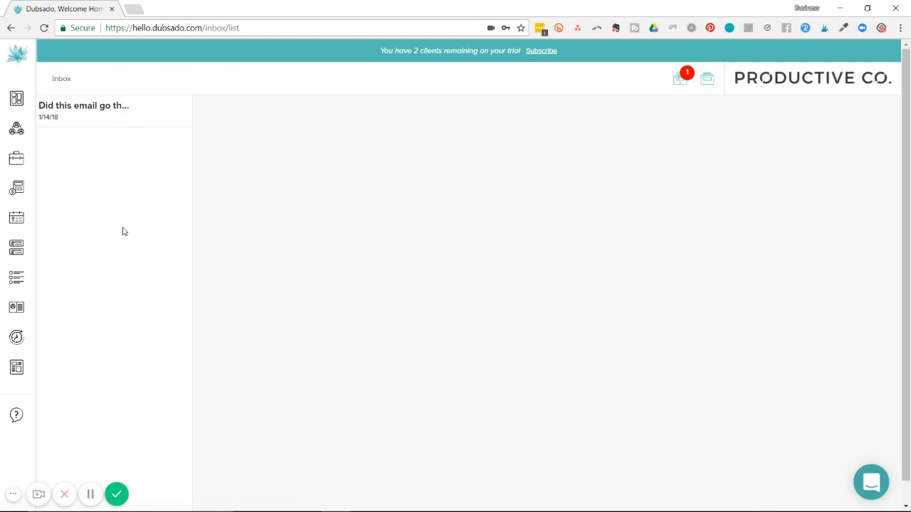
mouse_move(430, 319)
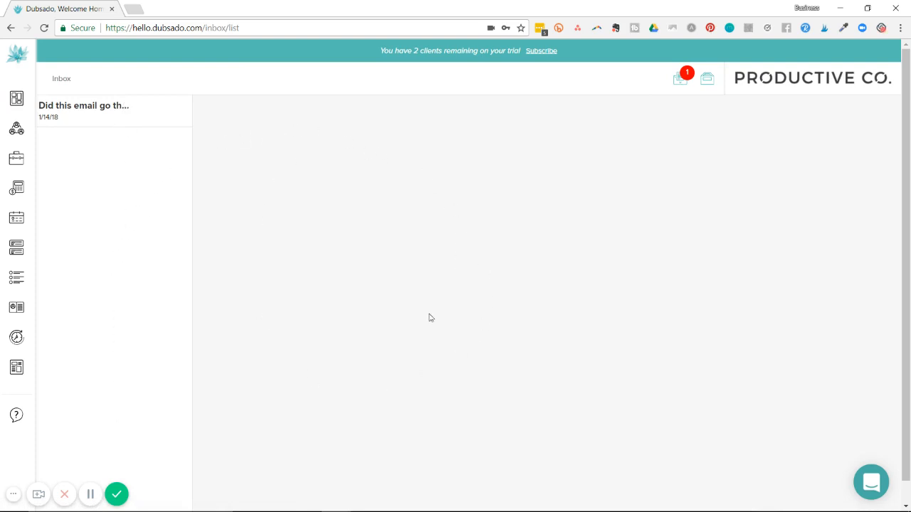
mouse_move(243, 239)
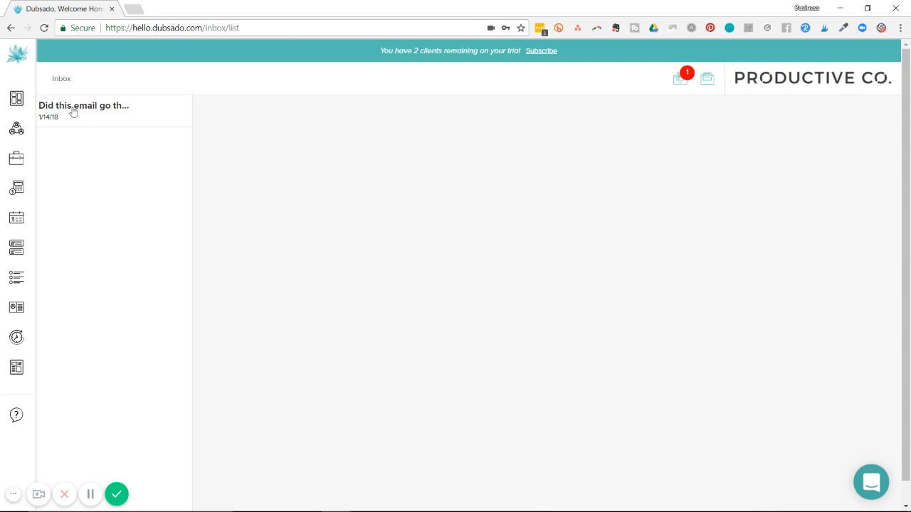
- Open the Anna Banana Logo Design conversation to view its read receipt
left_click(82, 111)
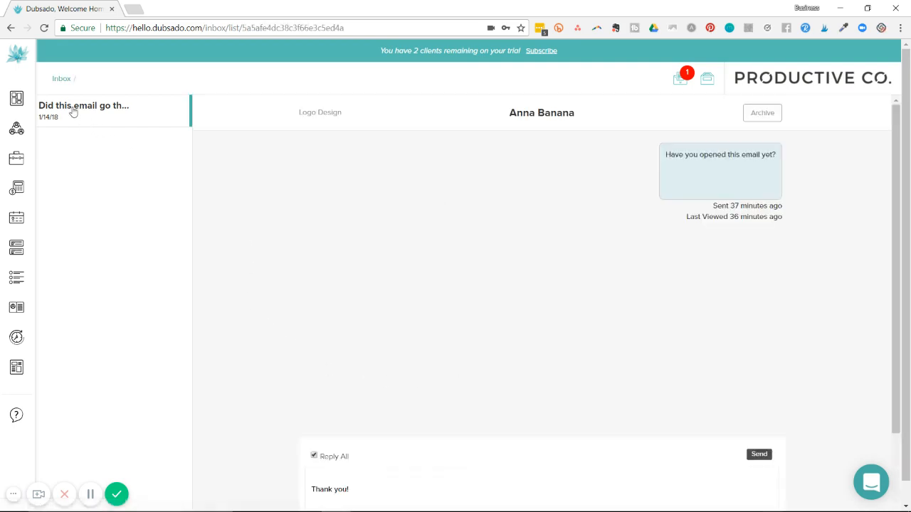
mouse_move(524, 181)
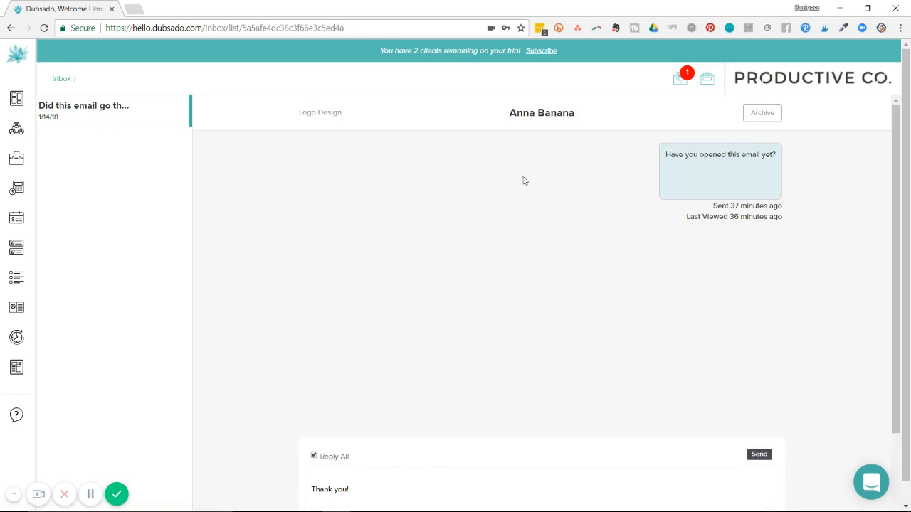
mouse_move(503, 405)
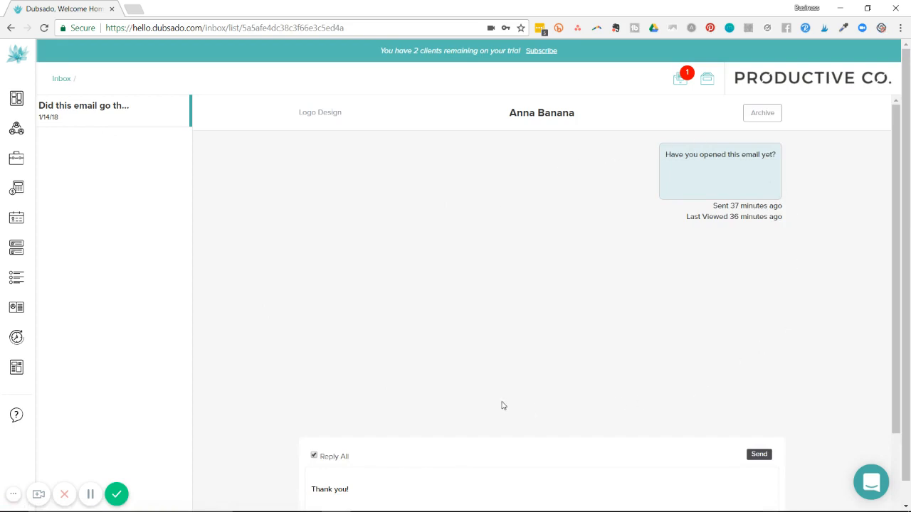
mouse_move(792, 165)
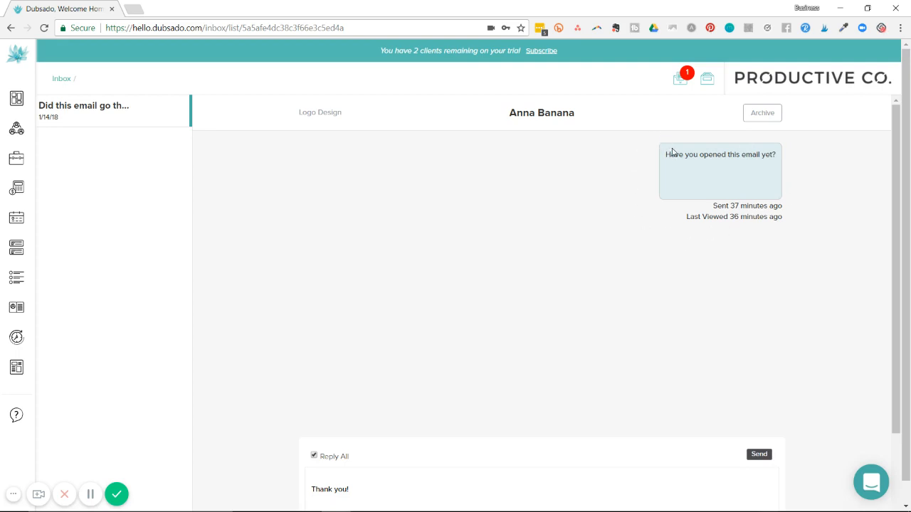
mouse_move(504, 223)
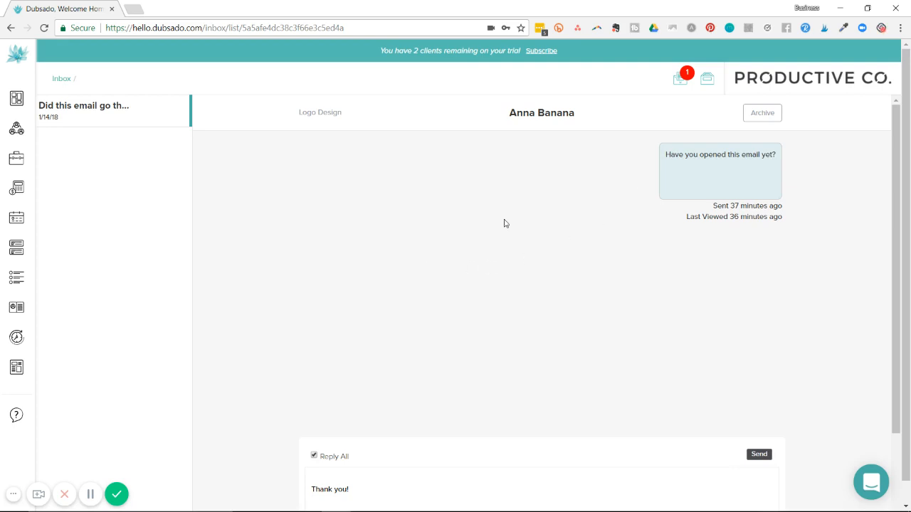
mouse_move(387, 359)
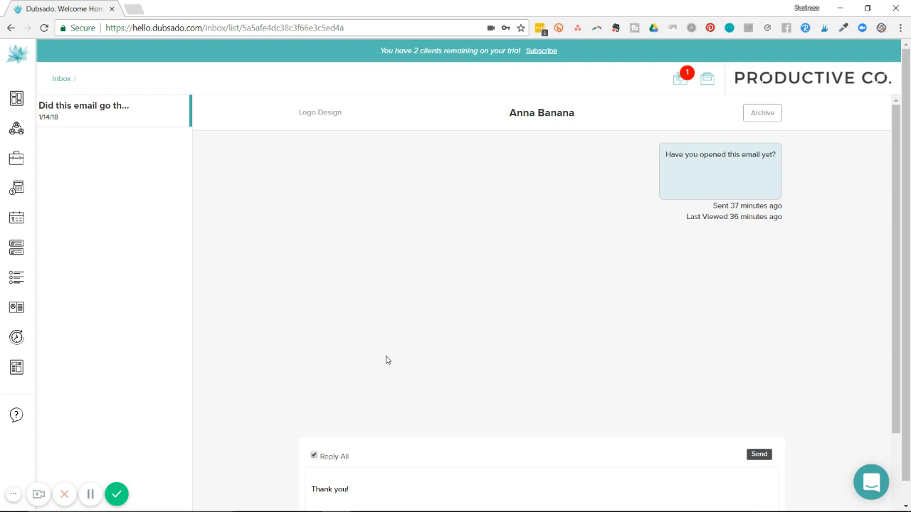
mouse_move(707, 227)
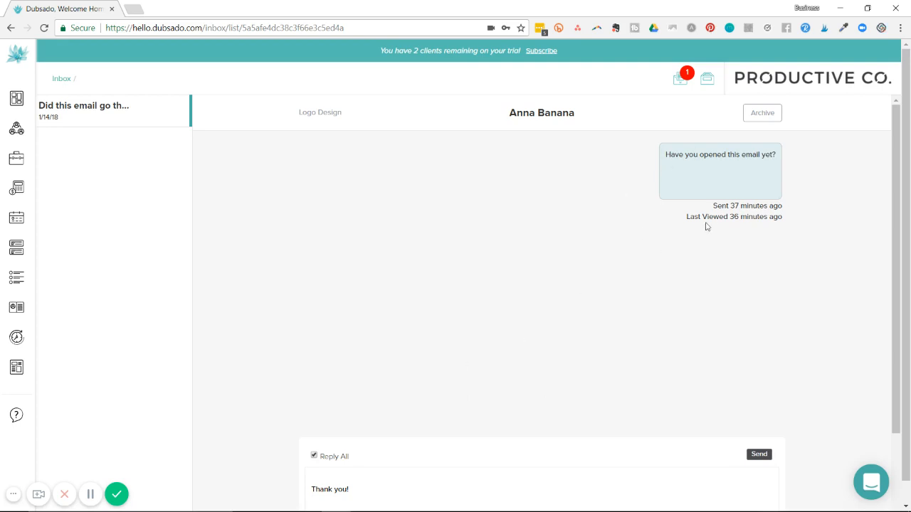
mouse_move(697, 197)
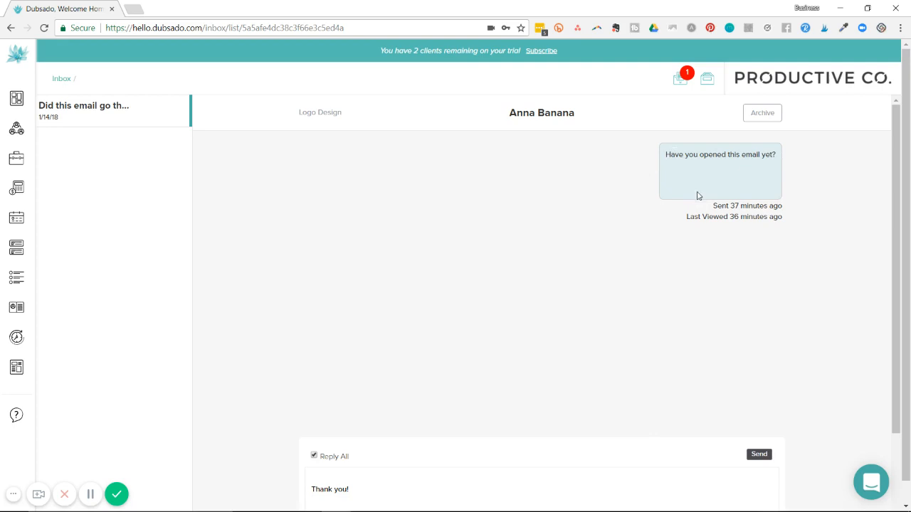
mouse_move(710, 211)
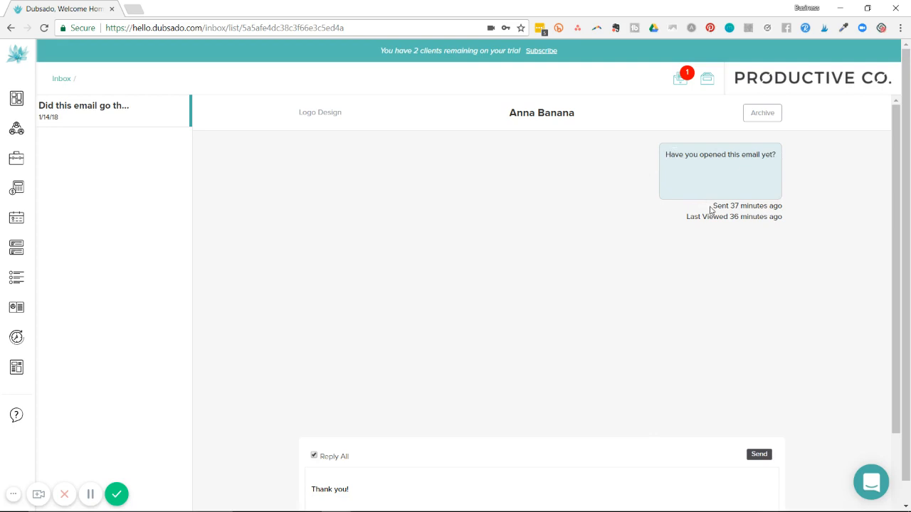
mouse_move(676, 222)
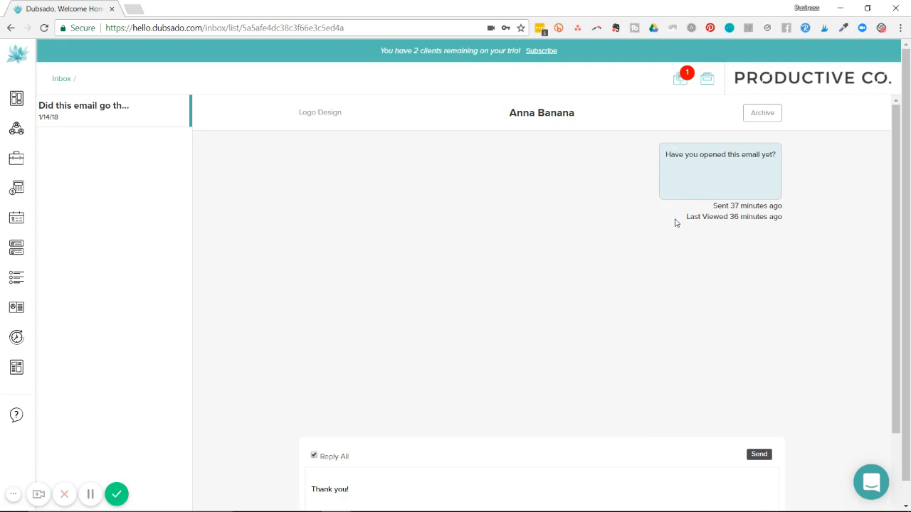
mouse_move(895, 293)
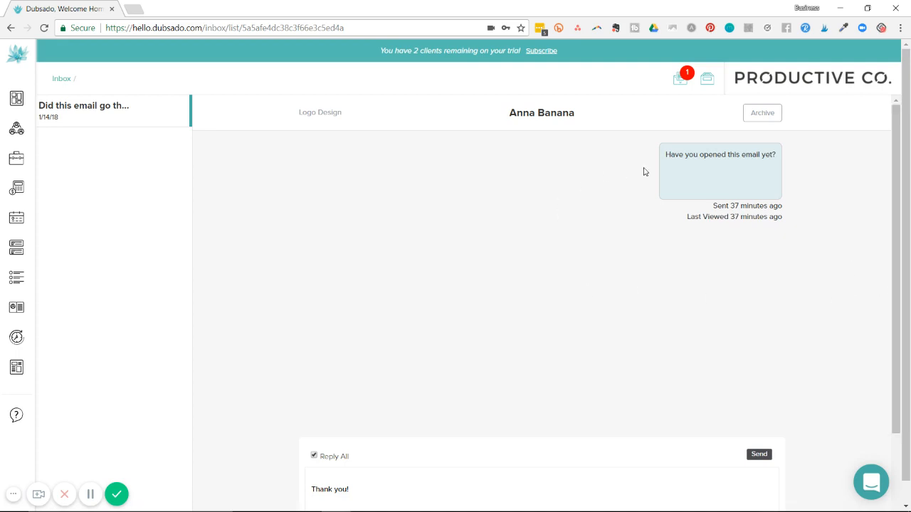
mouse_move(536, 222)
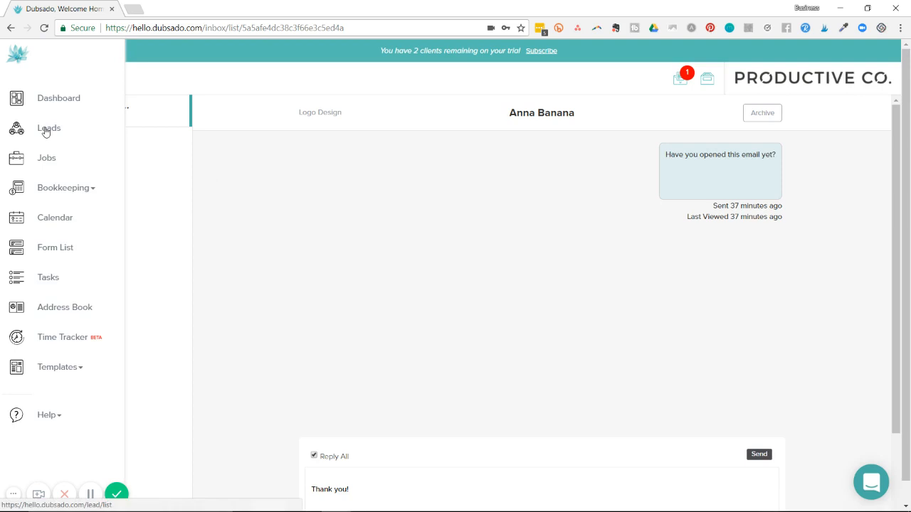
mouse_move(46, 168)
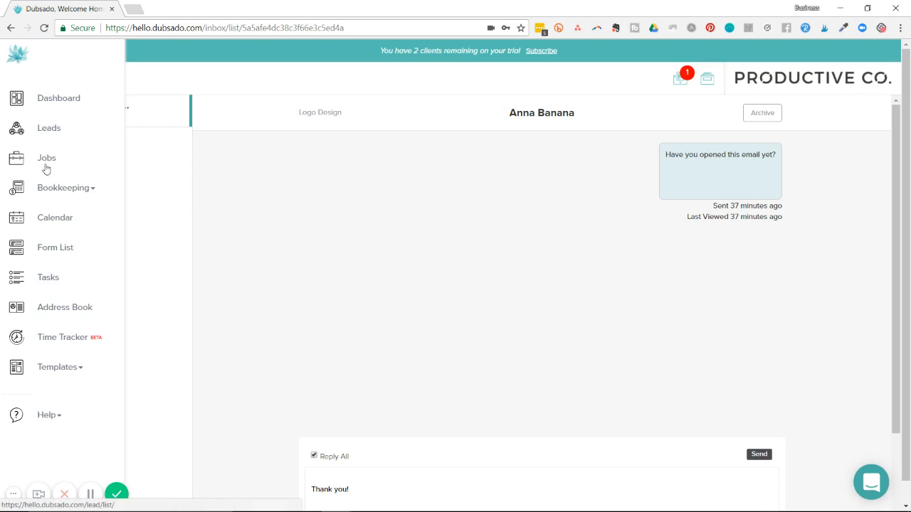
mouse_move(46, 134)
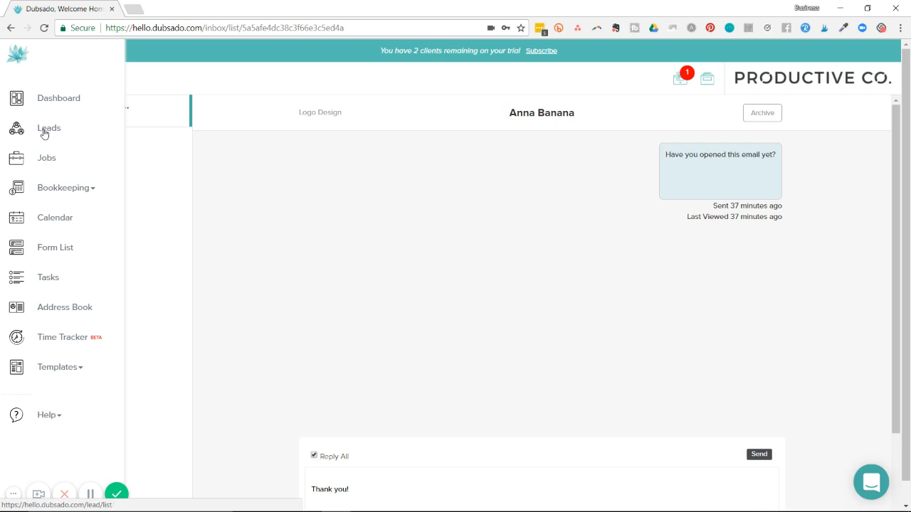
- Go to the Leads list containing the Logo Design lead
left_click(48, 128)
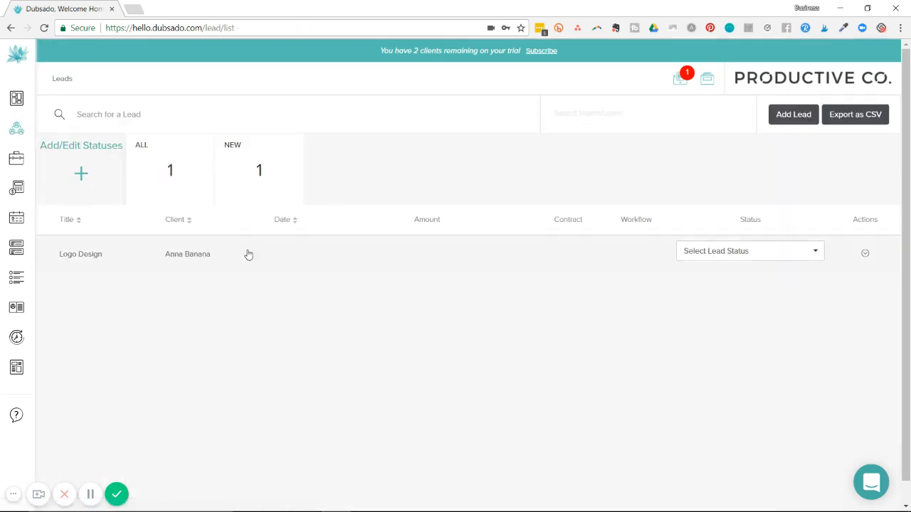
mouse_move(129, 262)
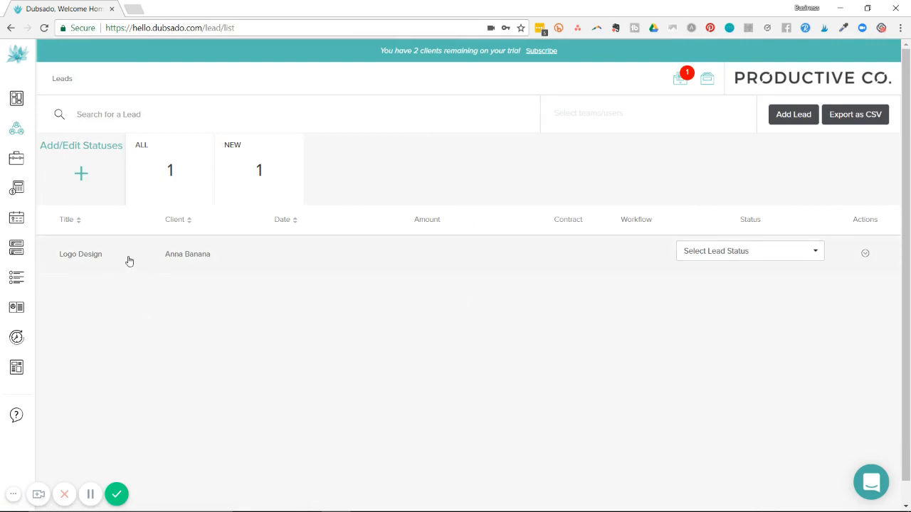
mouse_move(202, 262)
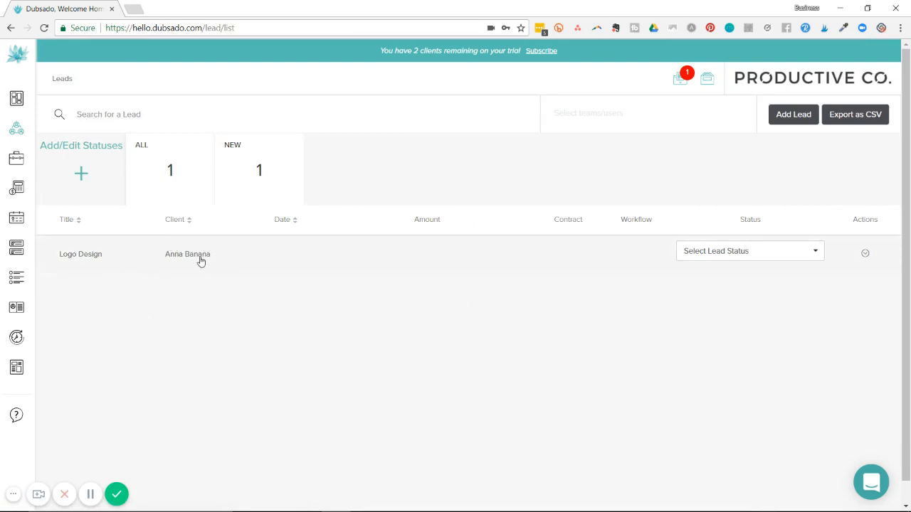
- Open the Logo Design lead for Anna Banana on its Emails tab
left_click(80, 253)
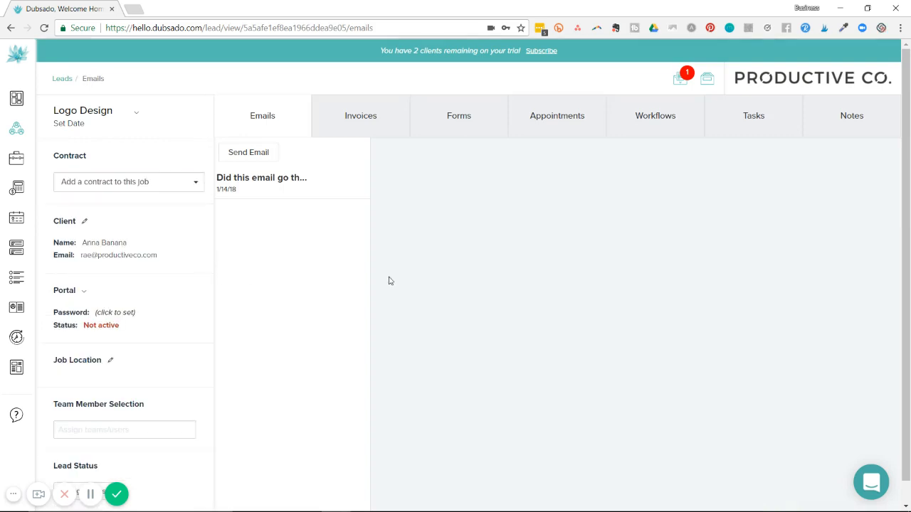
mouse_move(410, 233)
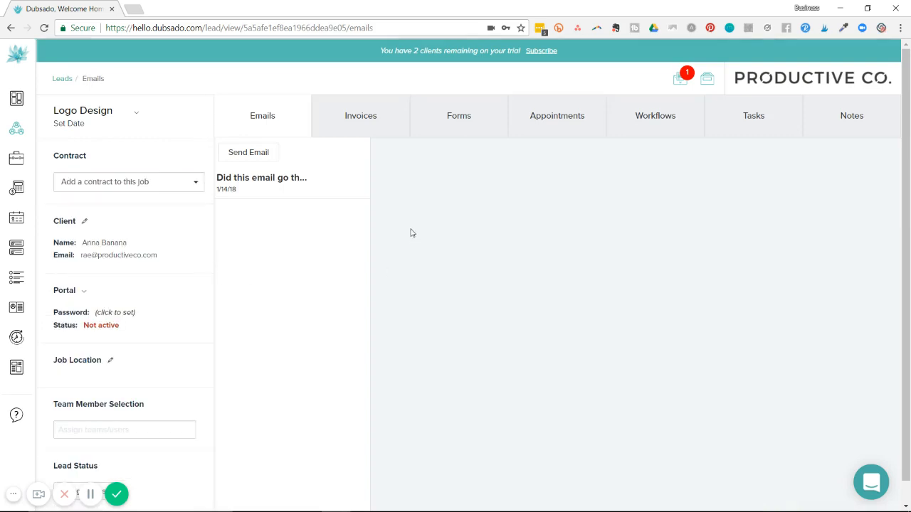
mouse_move(689, 363)
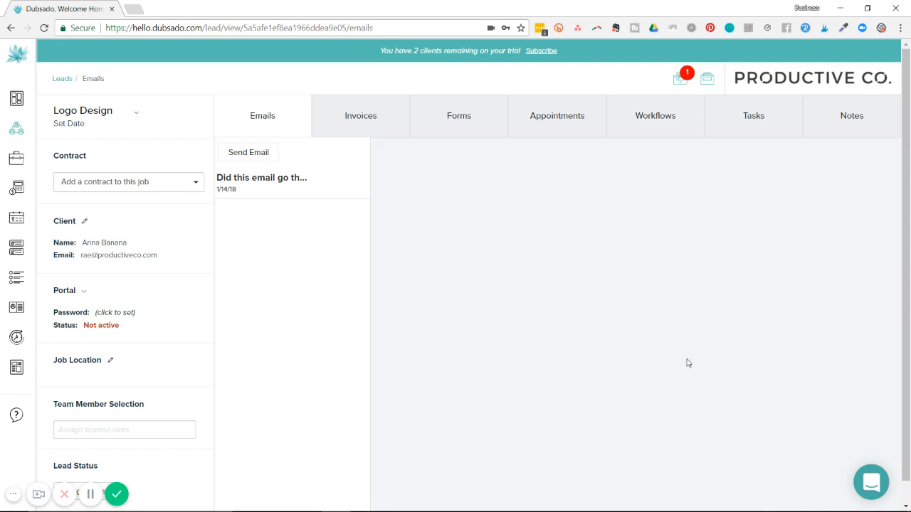
mouse_move(464, 378)
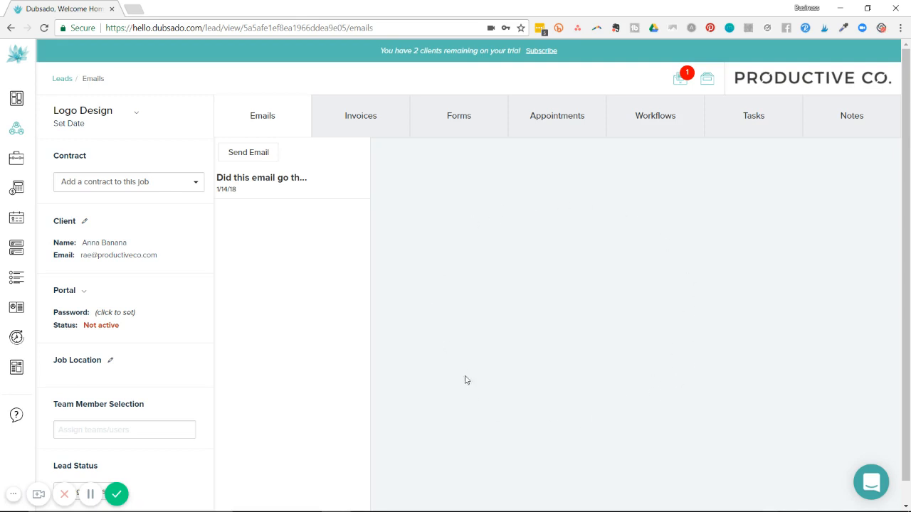
mouse_move(458, 259)
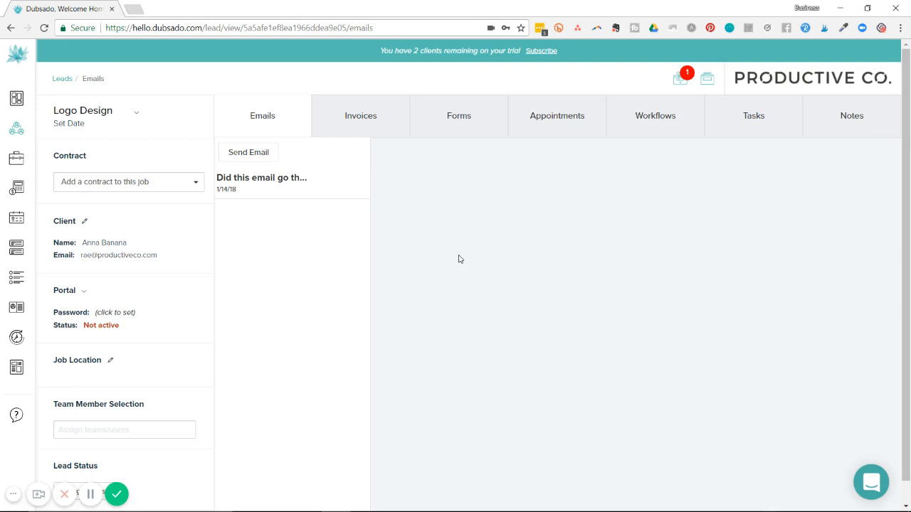
mouse_move(292, 185)
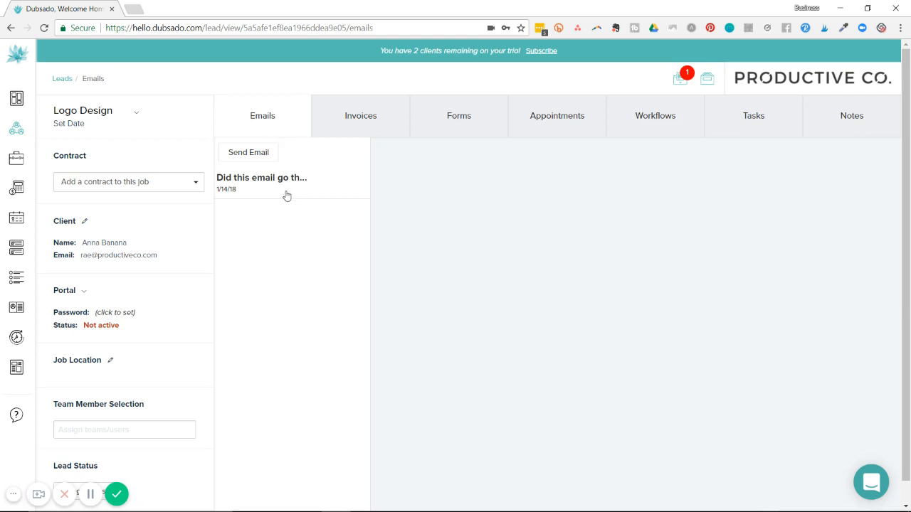
- Open the lead's sent email showing it was sent and last viewed 38 minutes ago
left_click(262, 178)
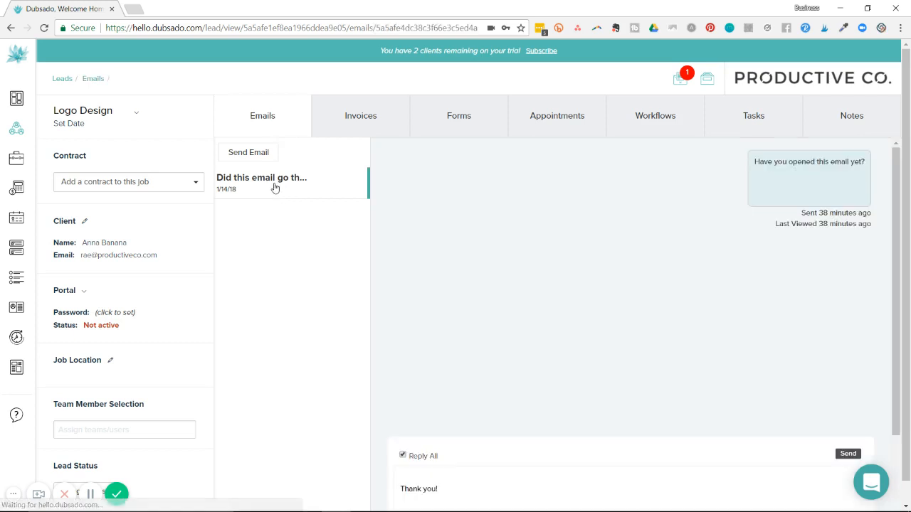
mouse_move(681, 185)
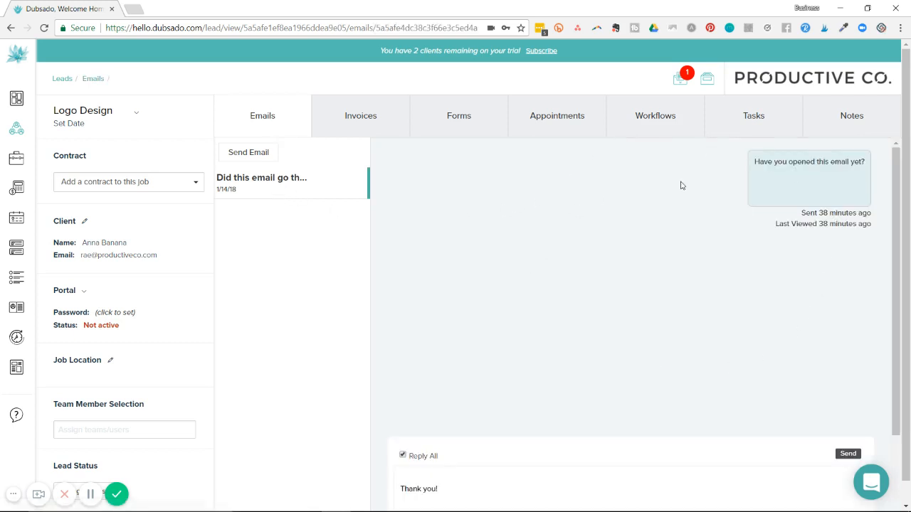
mouse_move(811, 198)
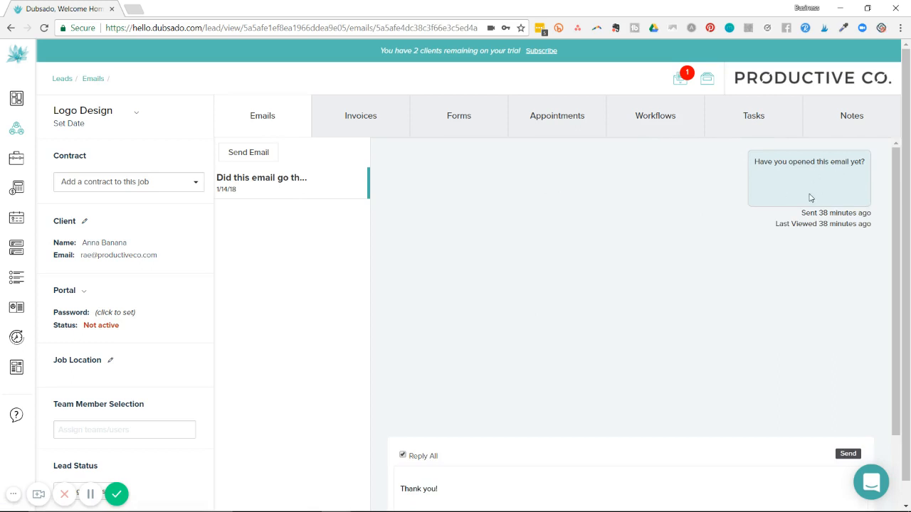
mouse_move(848, 188)
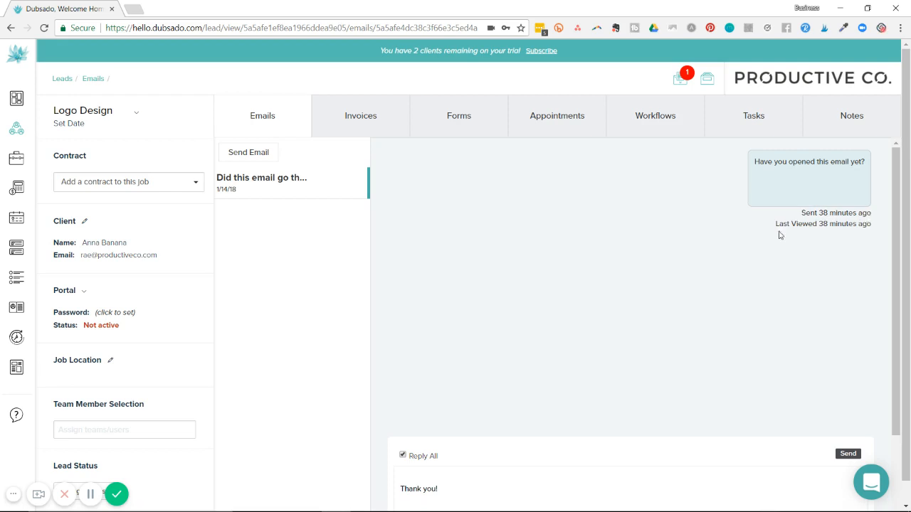
mouse_move(866, 237)
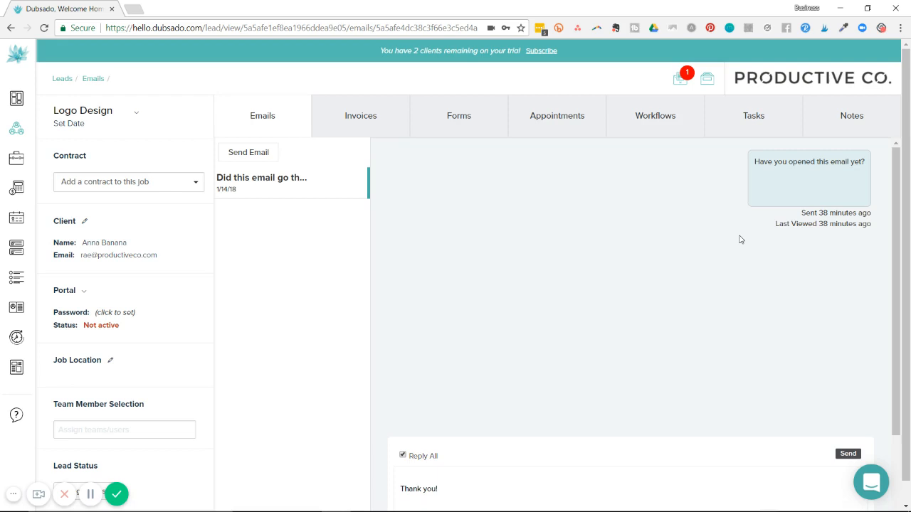
mouse_move(737, 108)
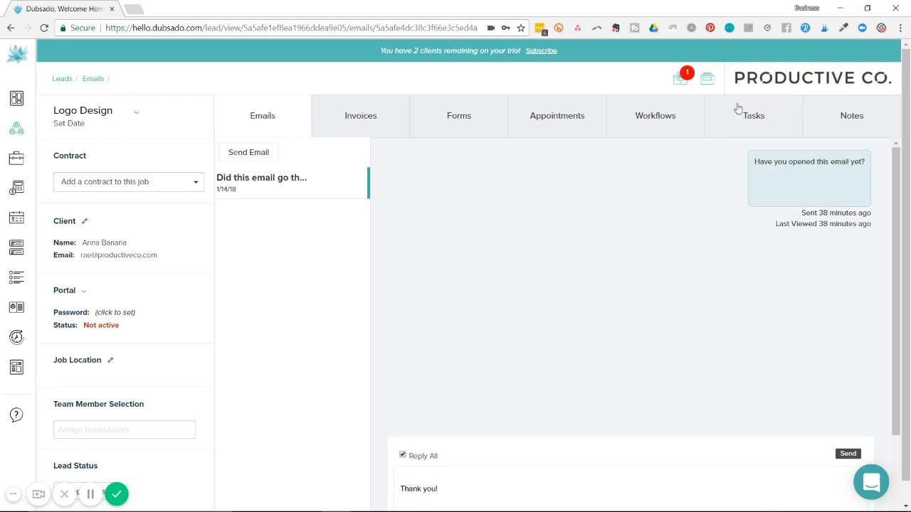